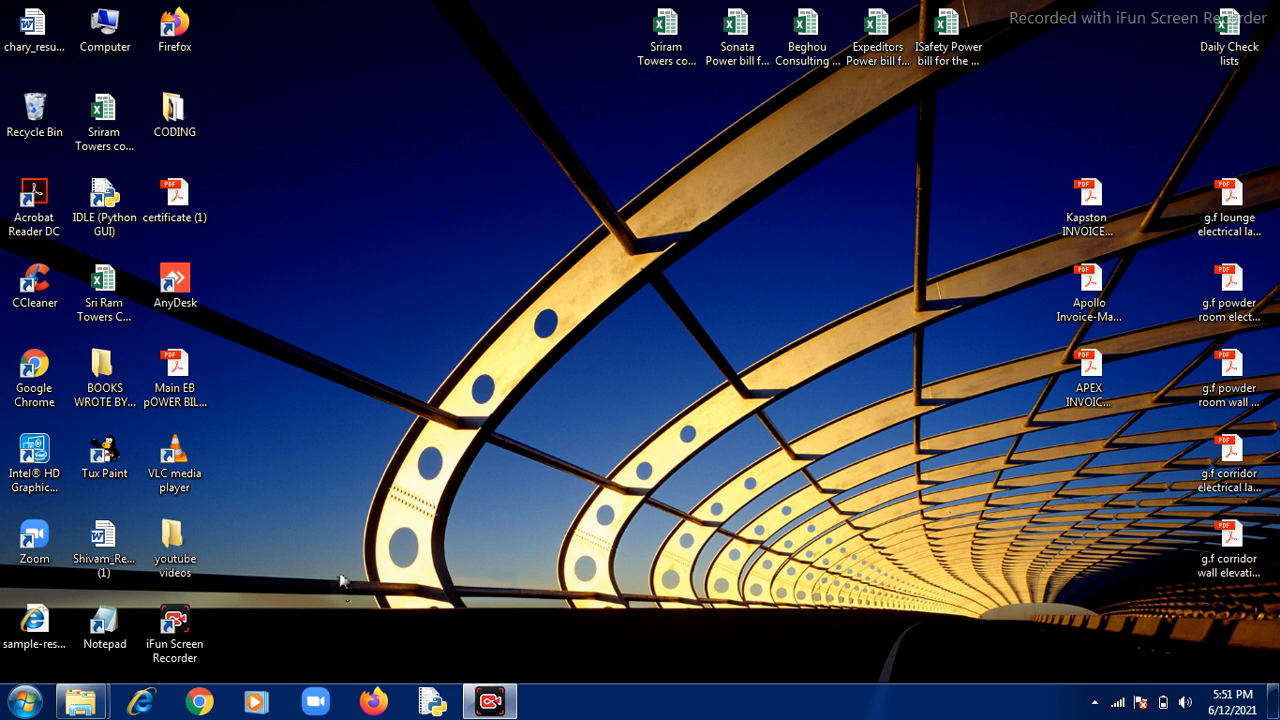
pyautogui.moveTo(344, 578)
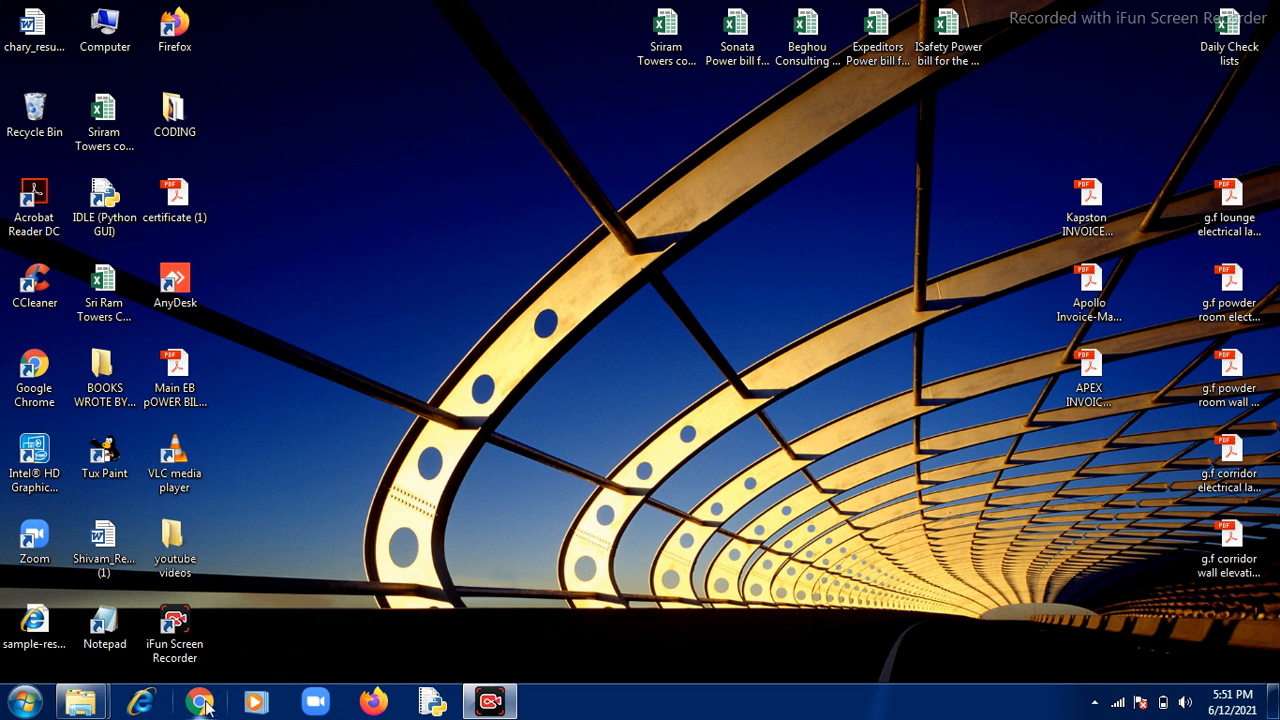
pyautogui.moveTo(200, 702)
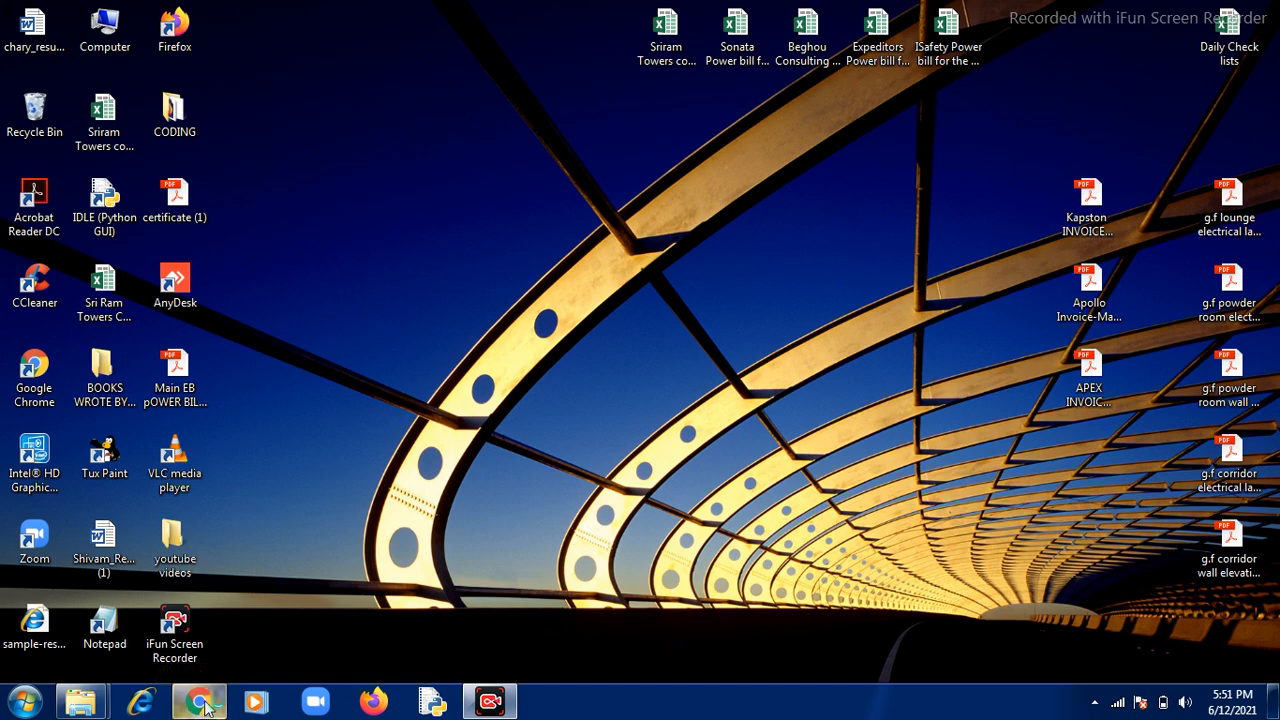
# Launch Google Chrome and load the YouTube home page
pyautogui.click(198, 700)
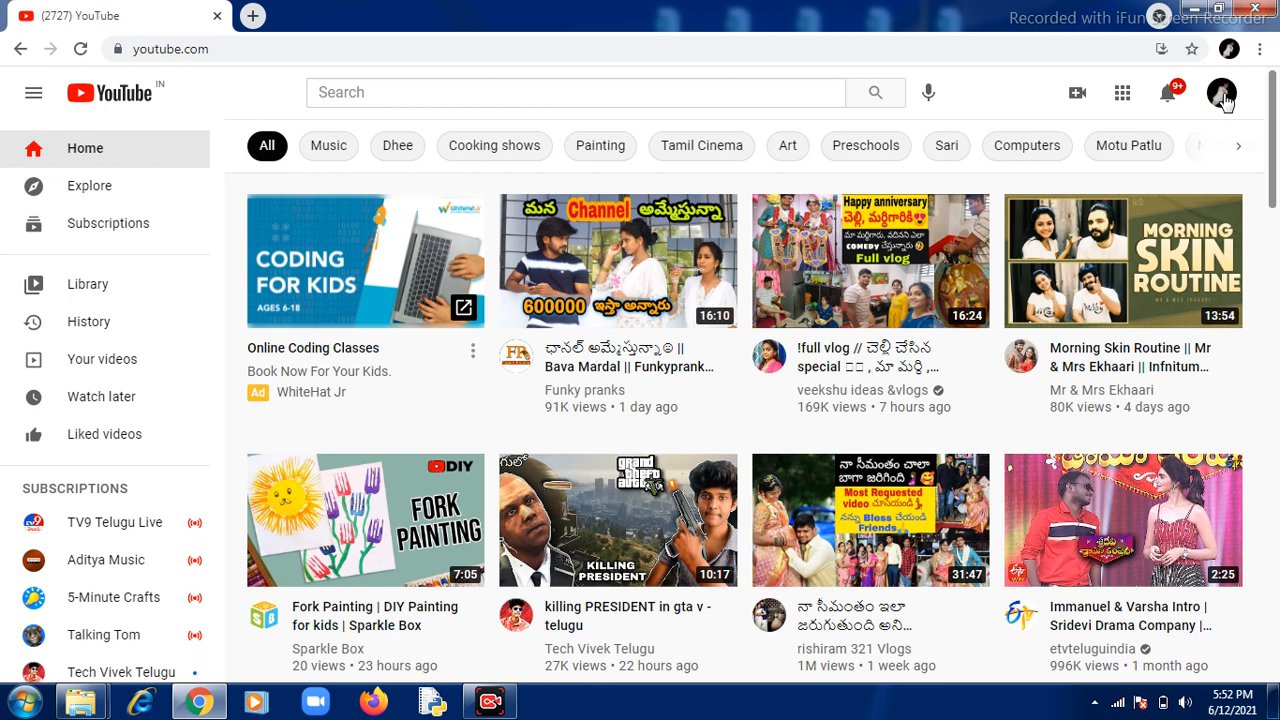
# Go to my own channel page from the account avatar menu
pyautogui.click(1220, 92)
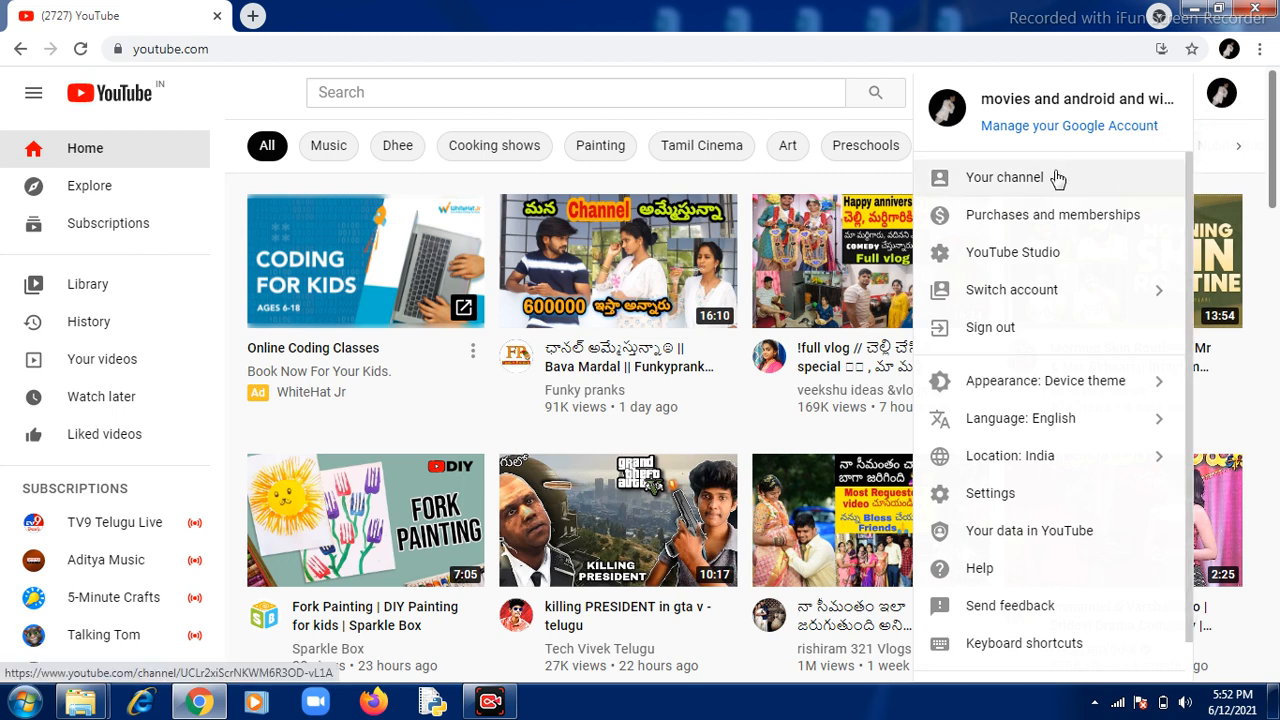
pyautogui.click(1004, 176)
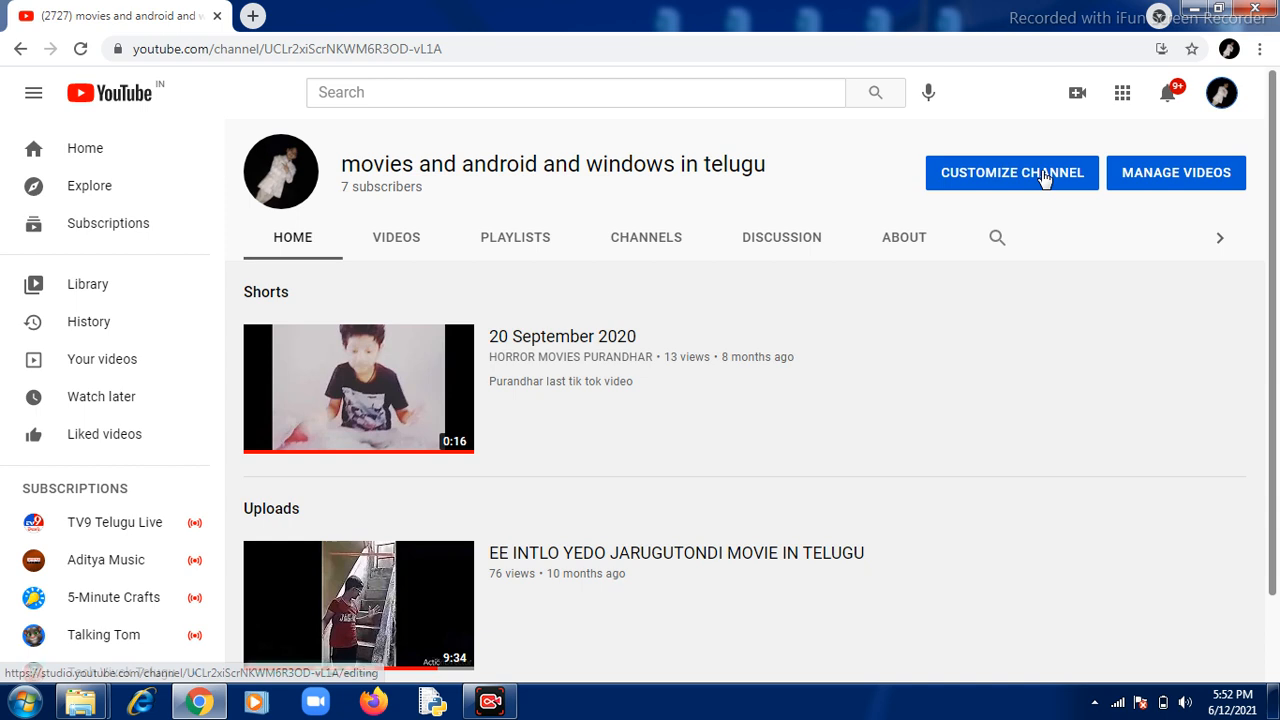
pyautogui.moveTo(1032, 174)
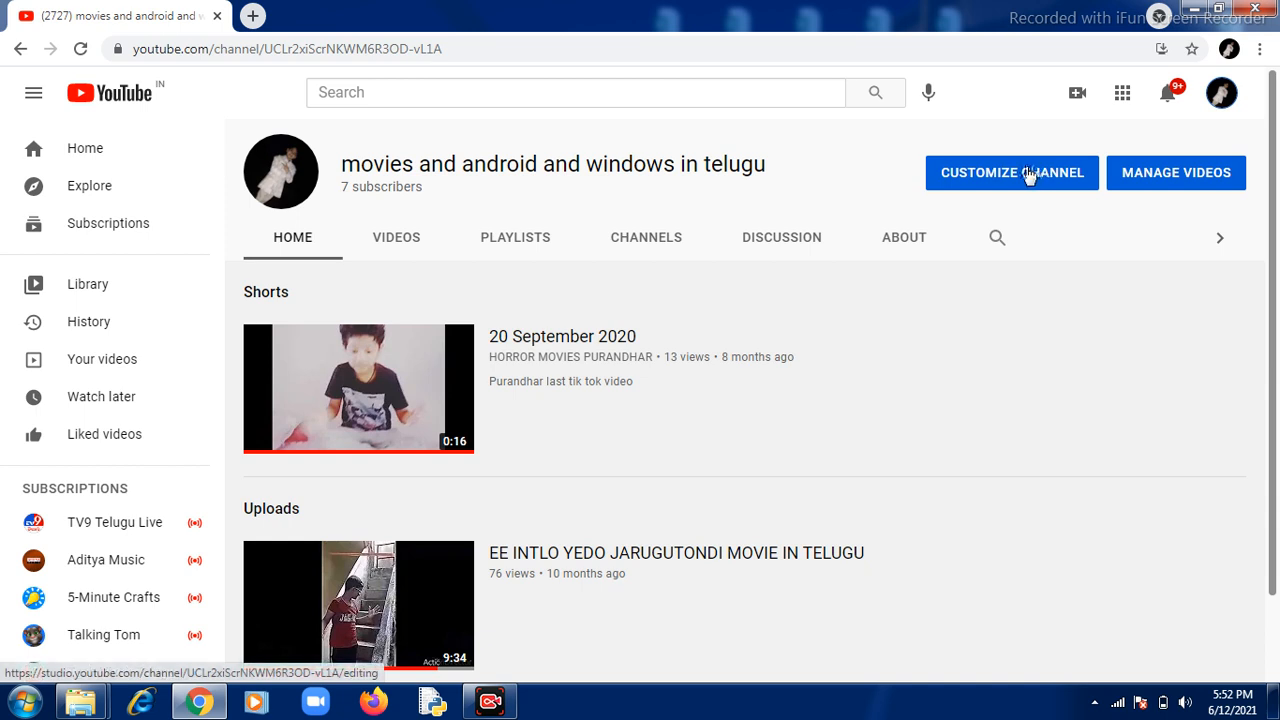
# Enter Channel customization in YouTube Studio and show the Basic info section
pyautogui.click(1012, 172)
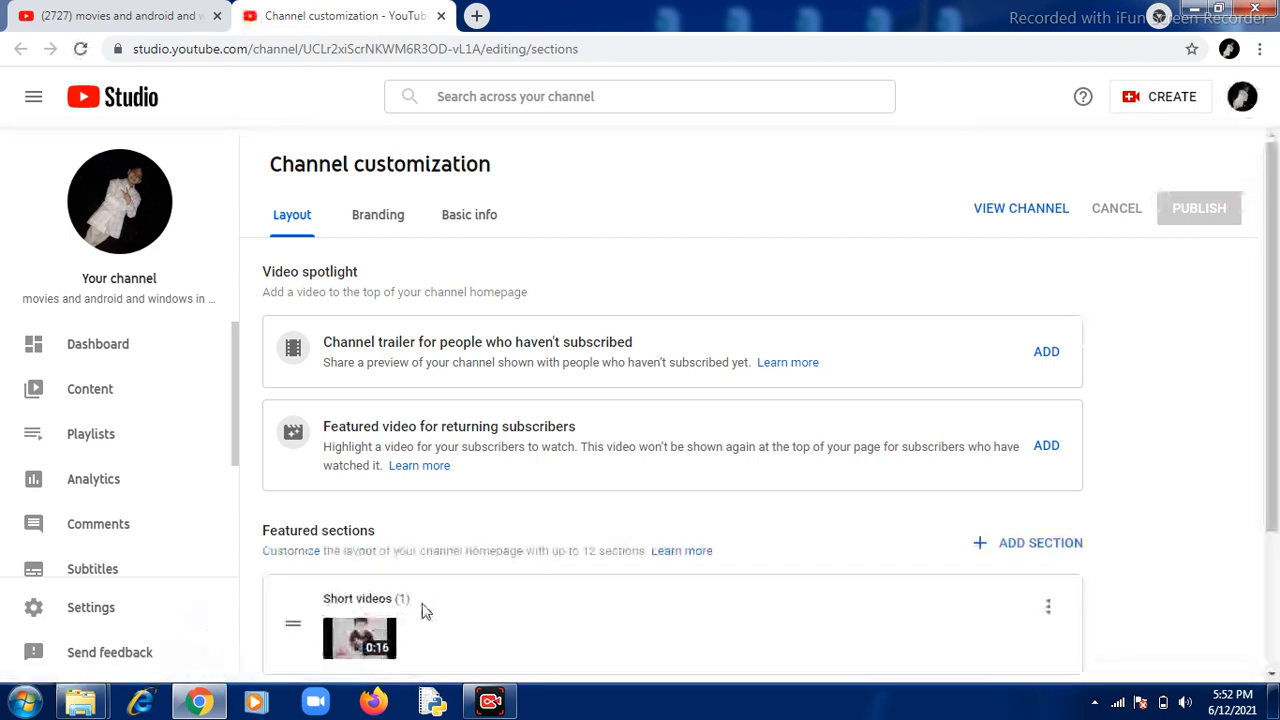
pyautogui.click(468, 214)
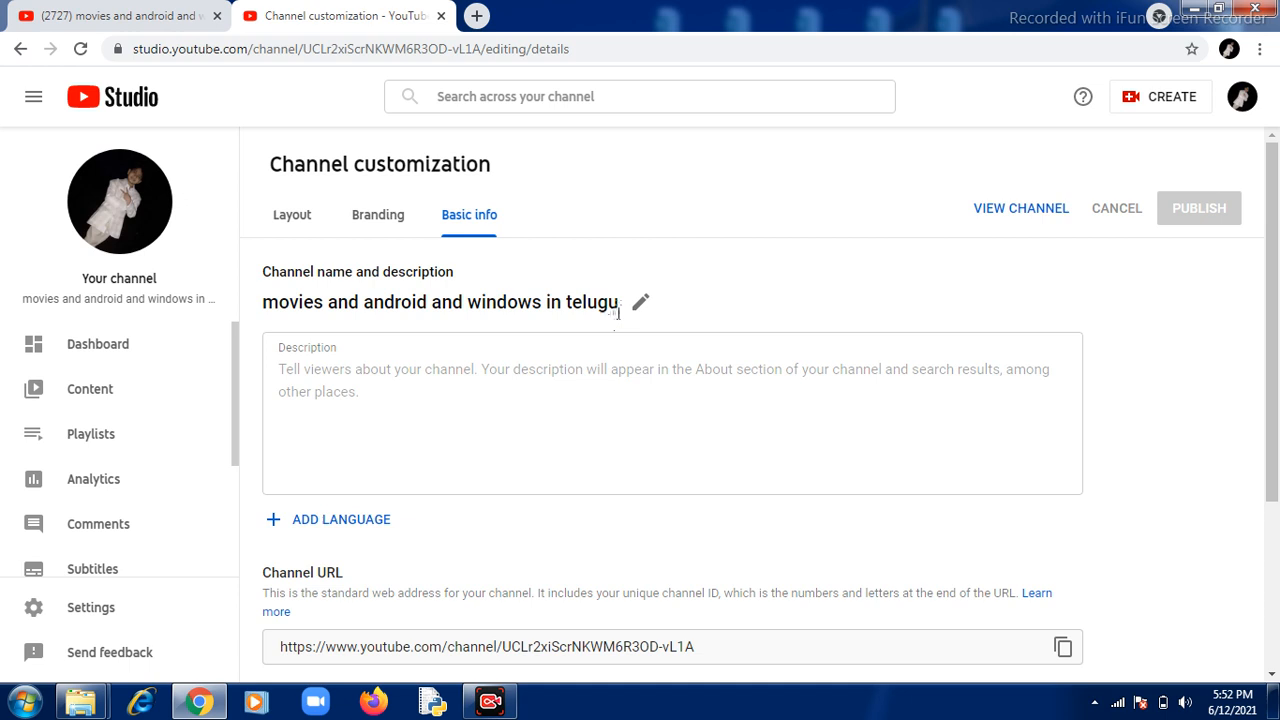
pyautogui.moveTo(640, 304)
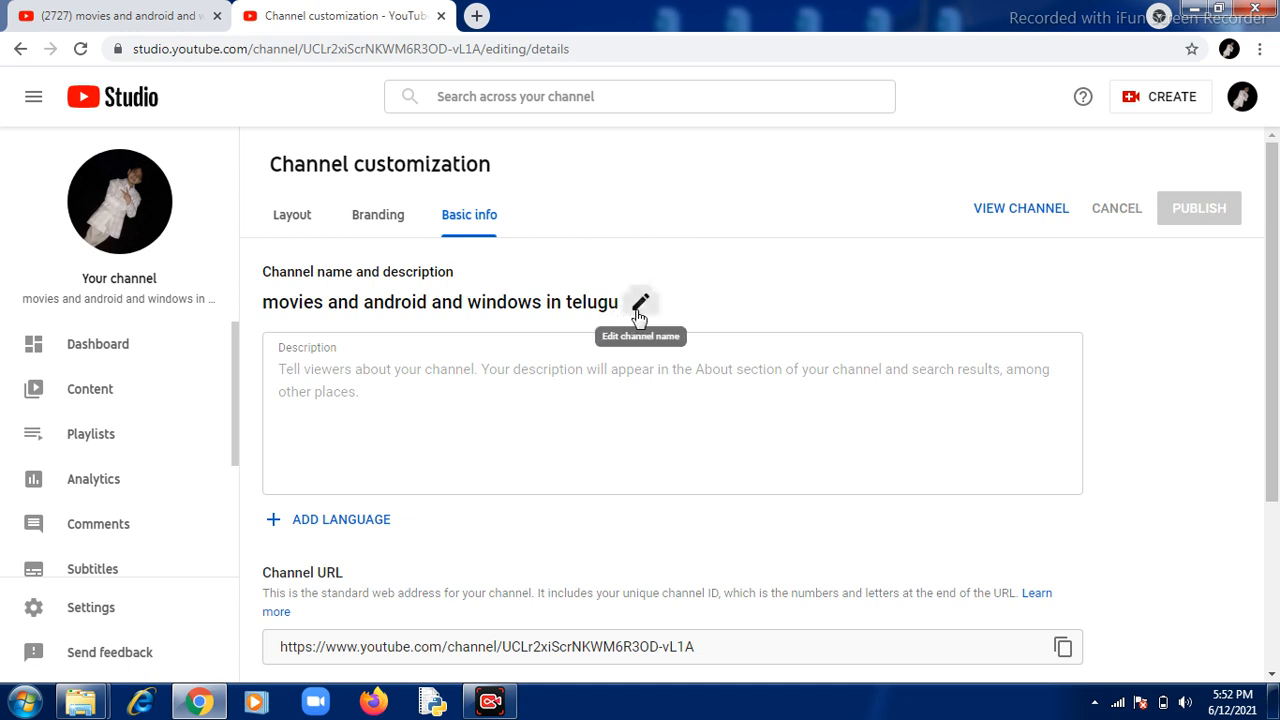
# Rename the channel to 'movies and android and windows in telugu Purandhar' and publish it
pyautogui.click(640, 302)
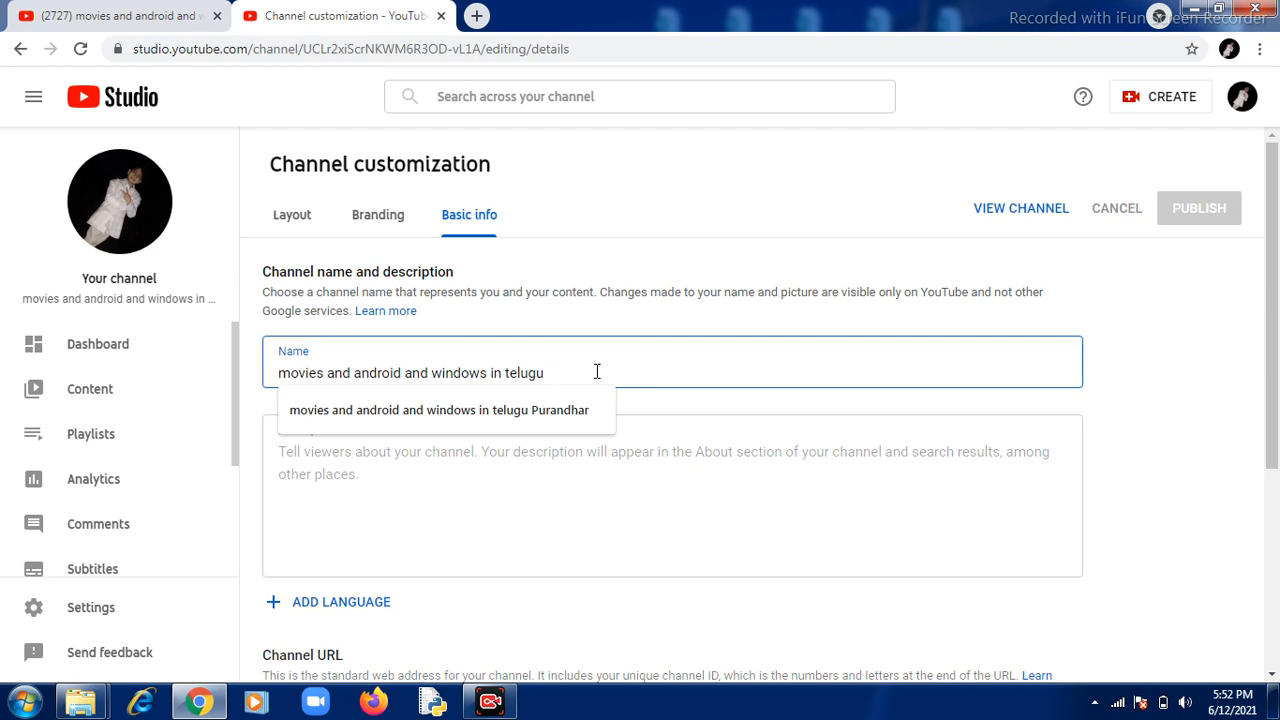
pyautogui.click(444, 410)
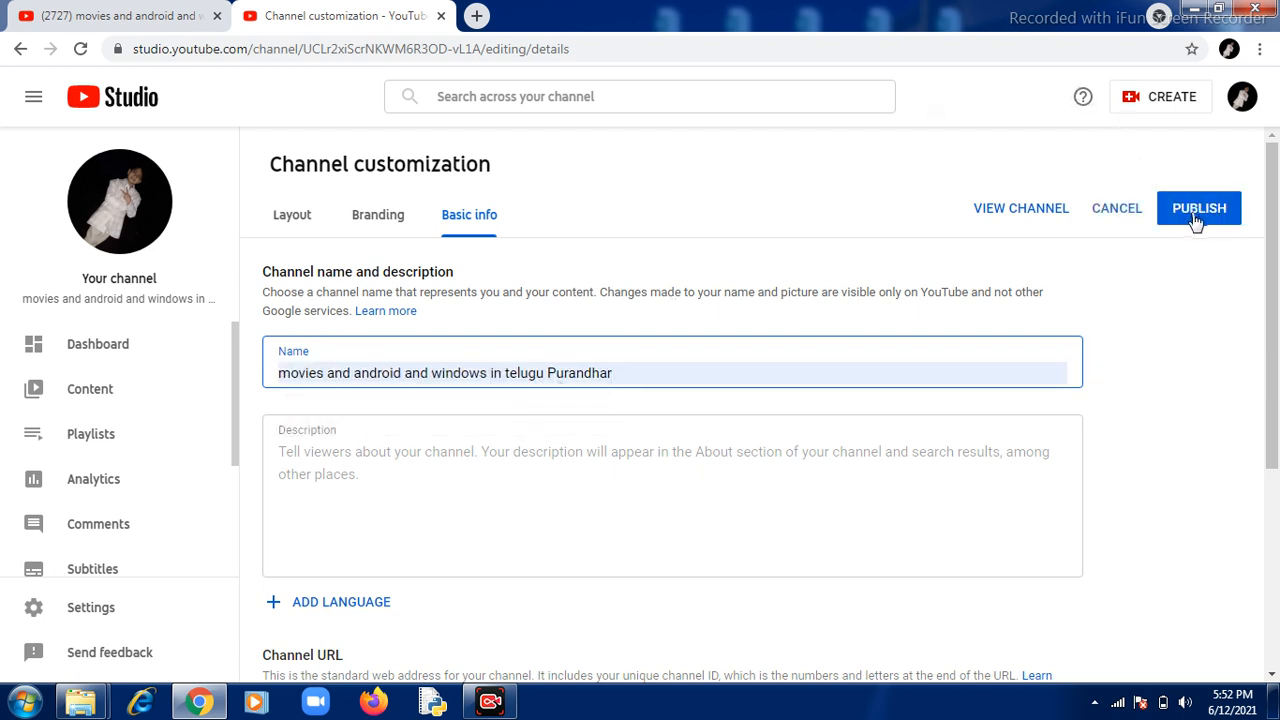
pyautogui.click(1200, 208)
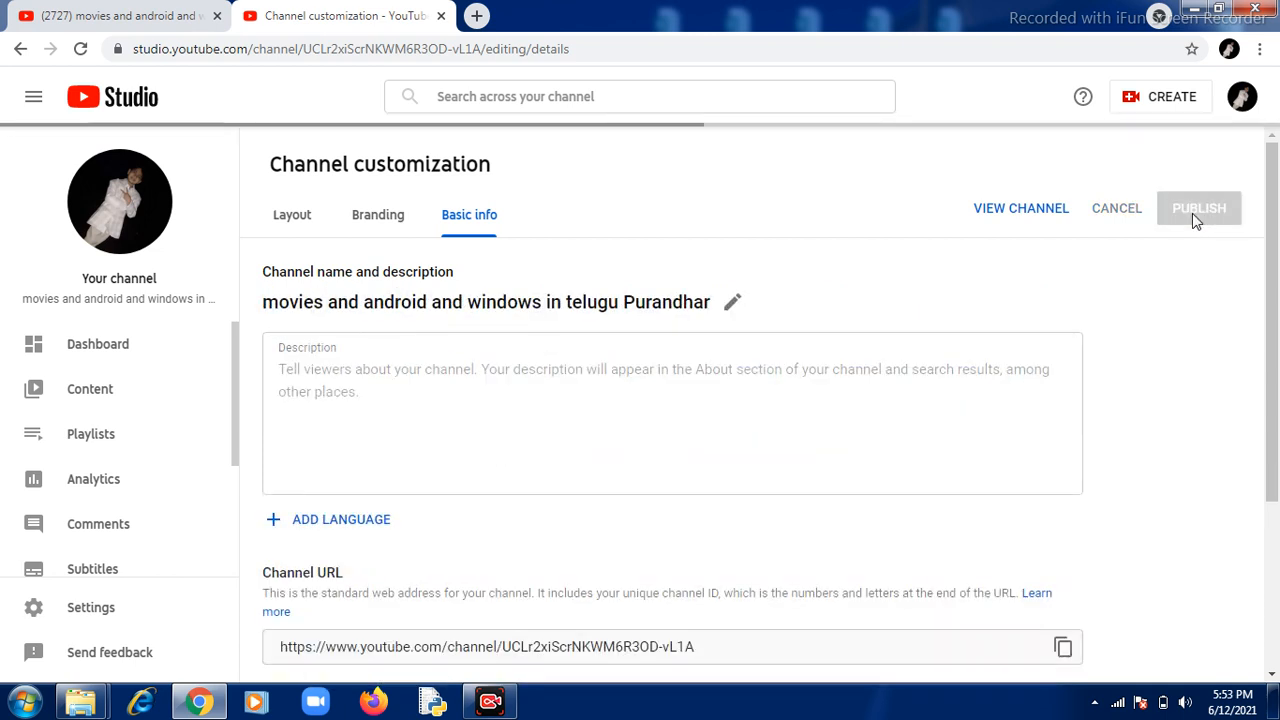
pyautogui.click(1198, 208)
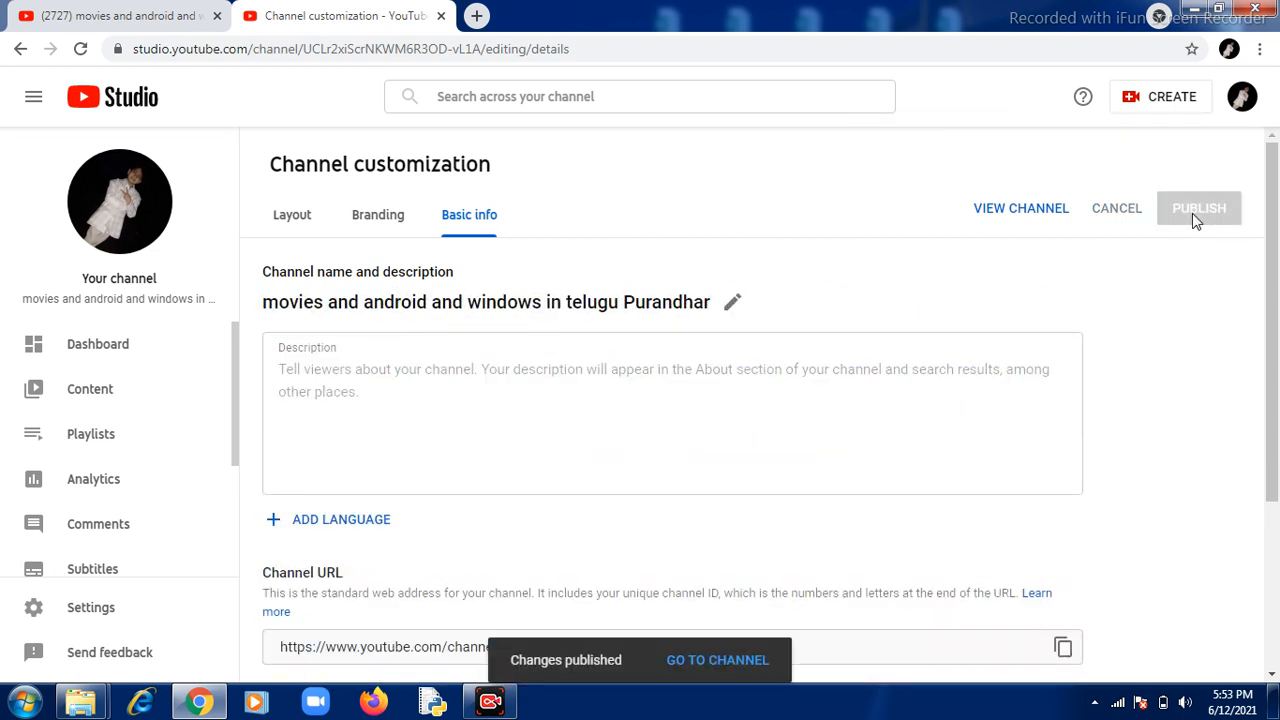